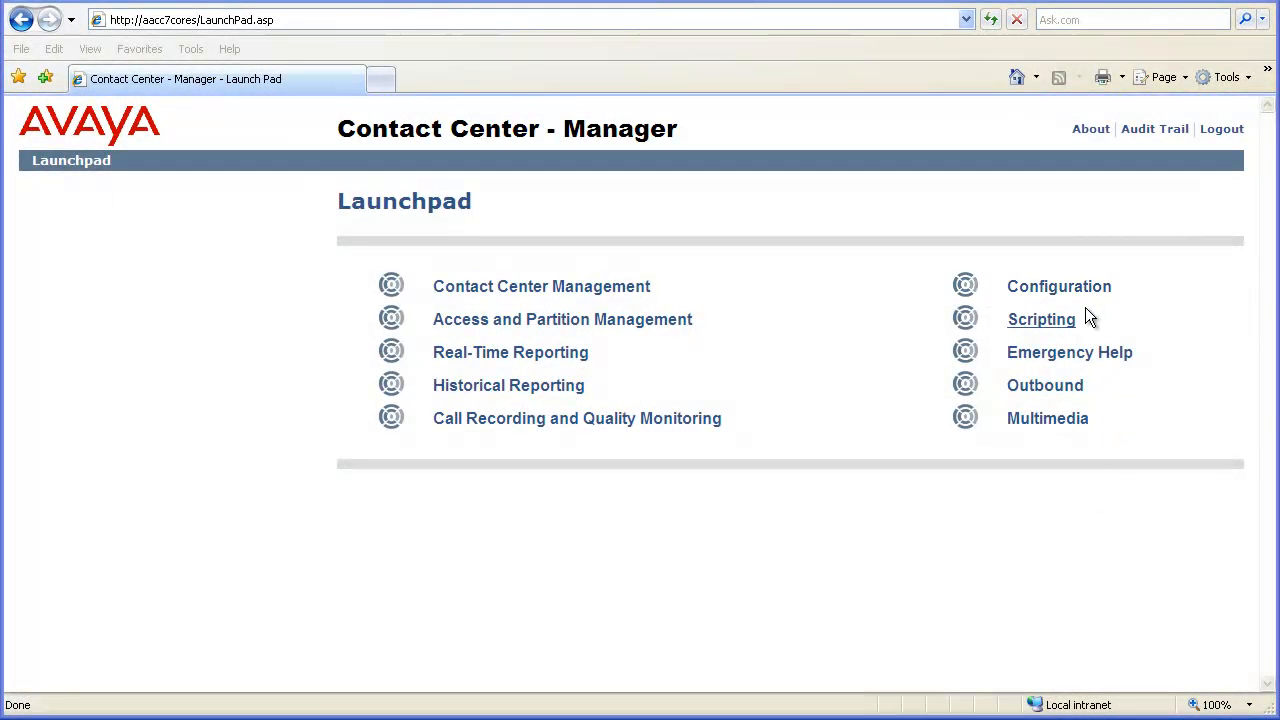
Launch the Configuration component from the Launchpad
click(1059, 286)
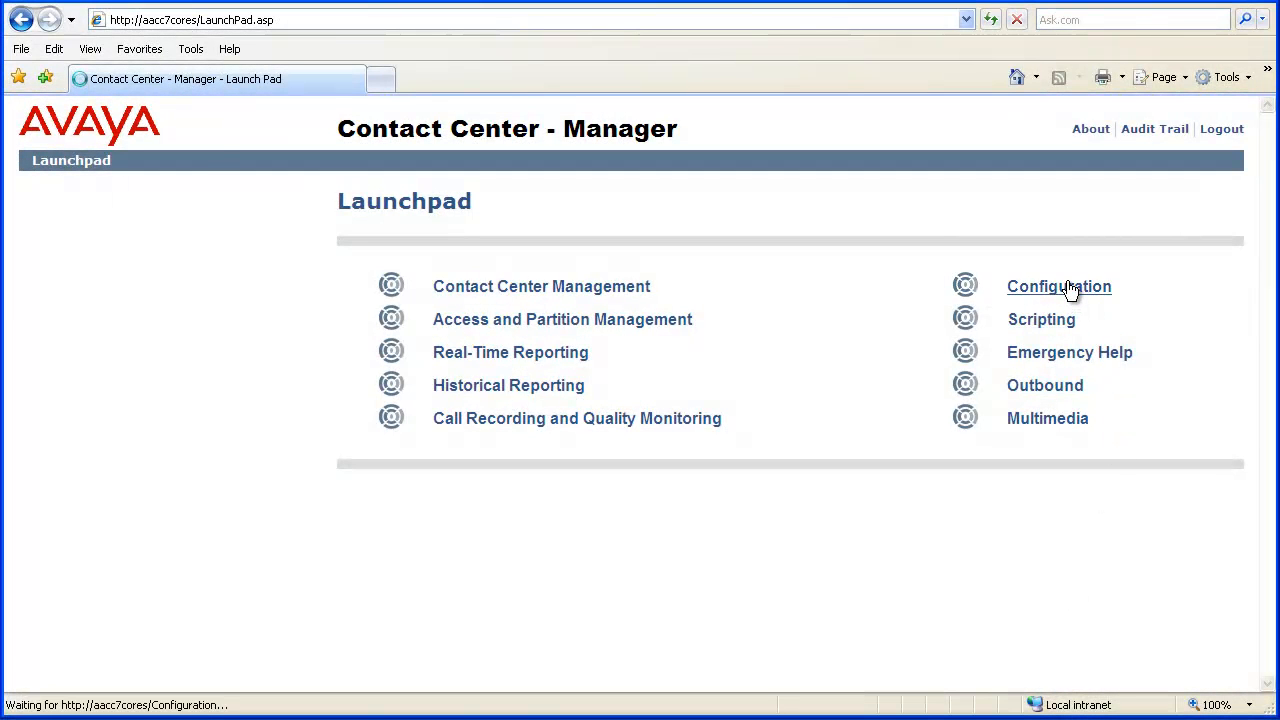
click(1059, 286)
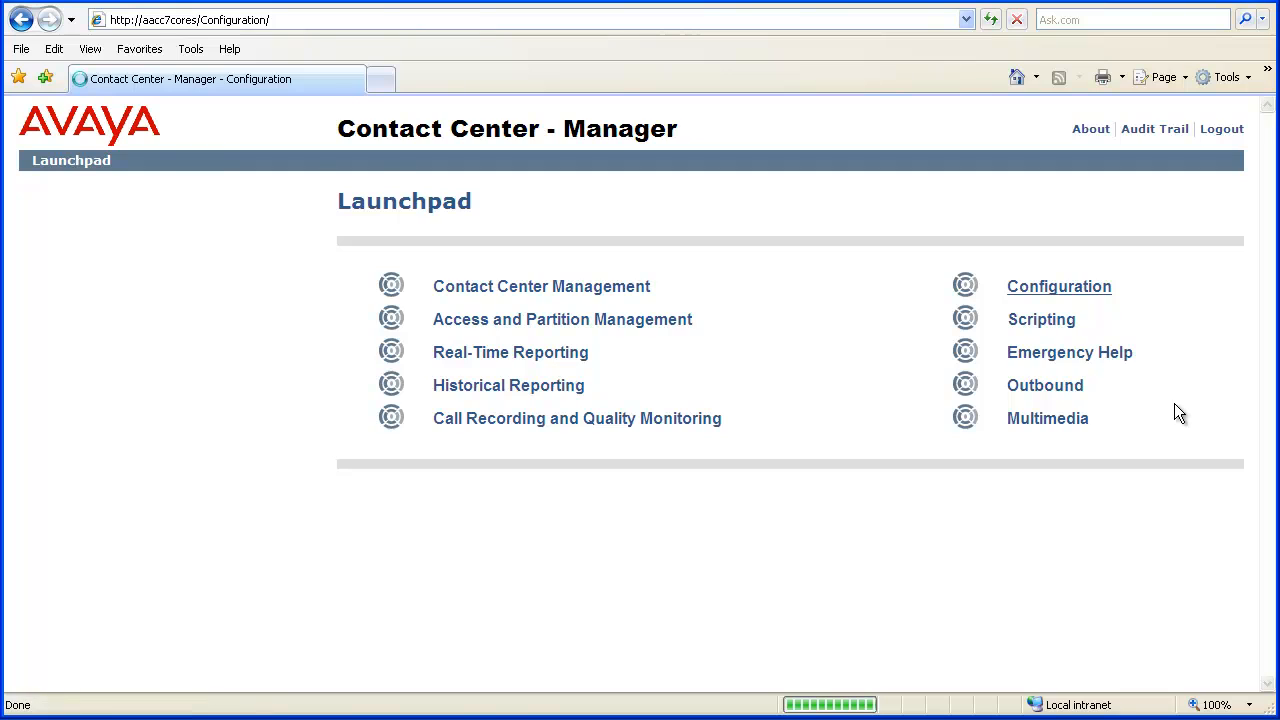
Select the AACC7CORES server and expand its configuration resource folders
click(1058, 286)
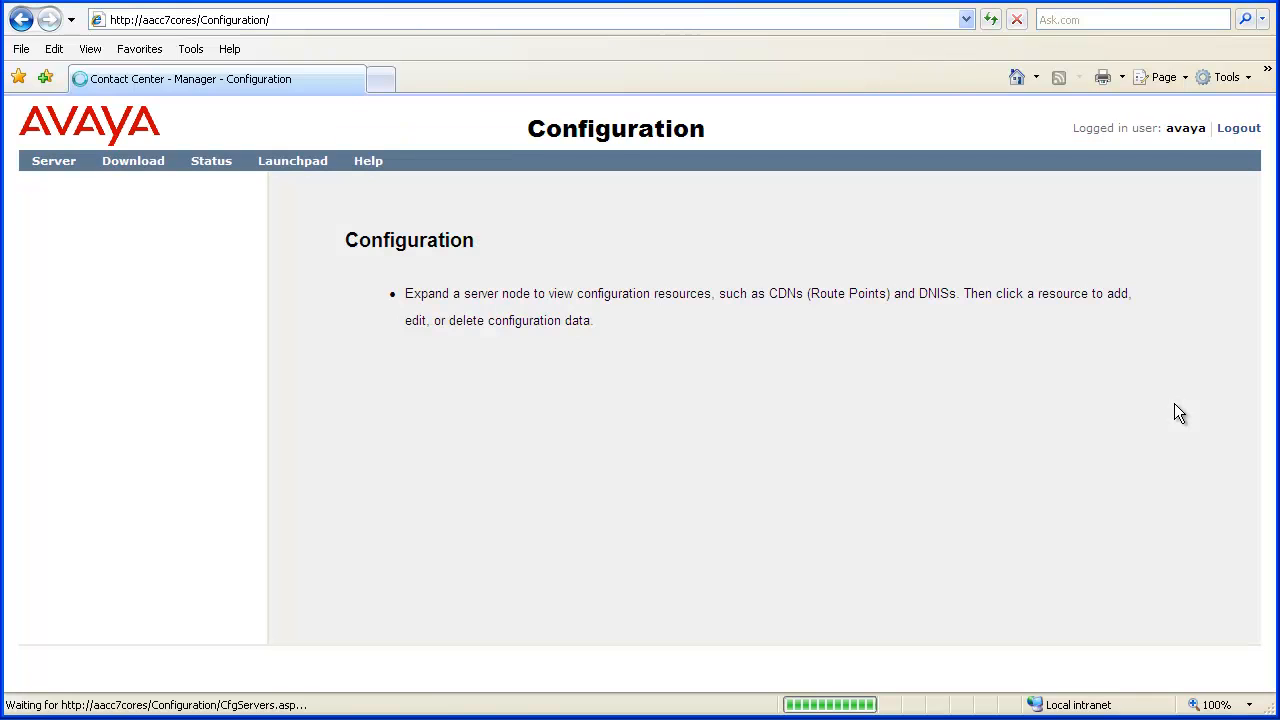
mouse_move(1178, 410)
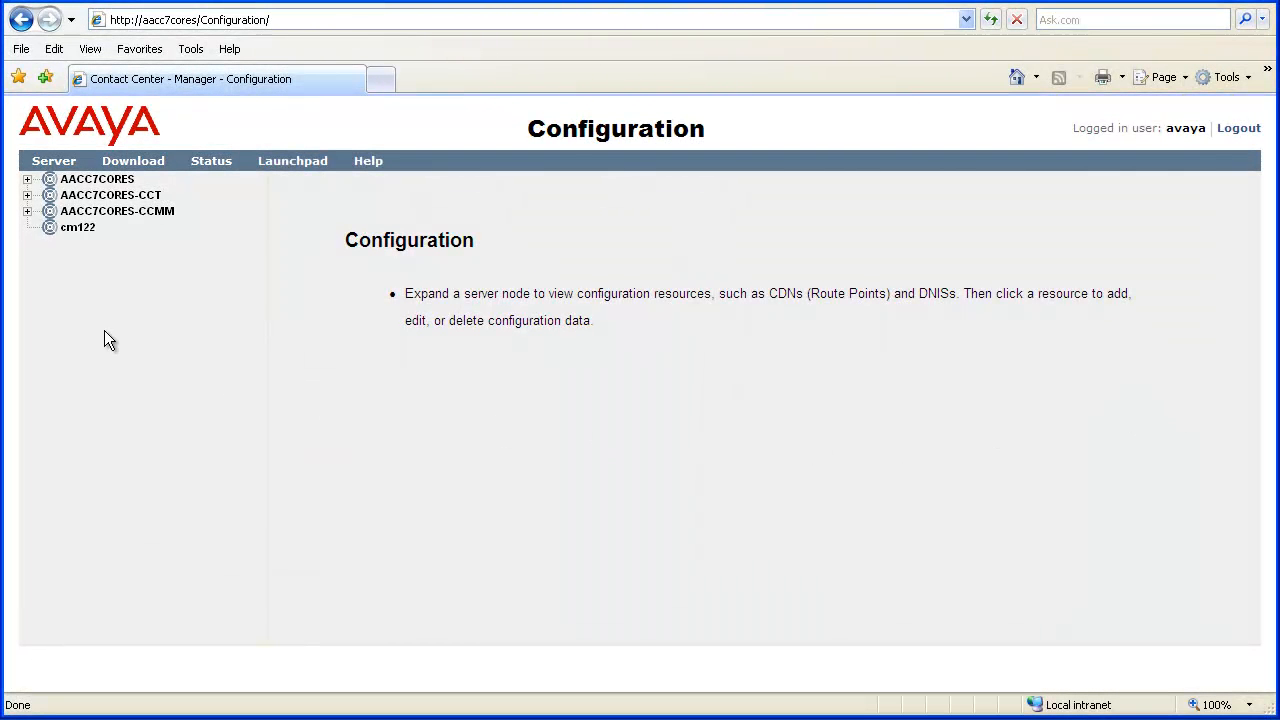
click(97, 178)
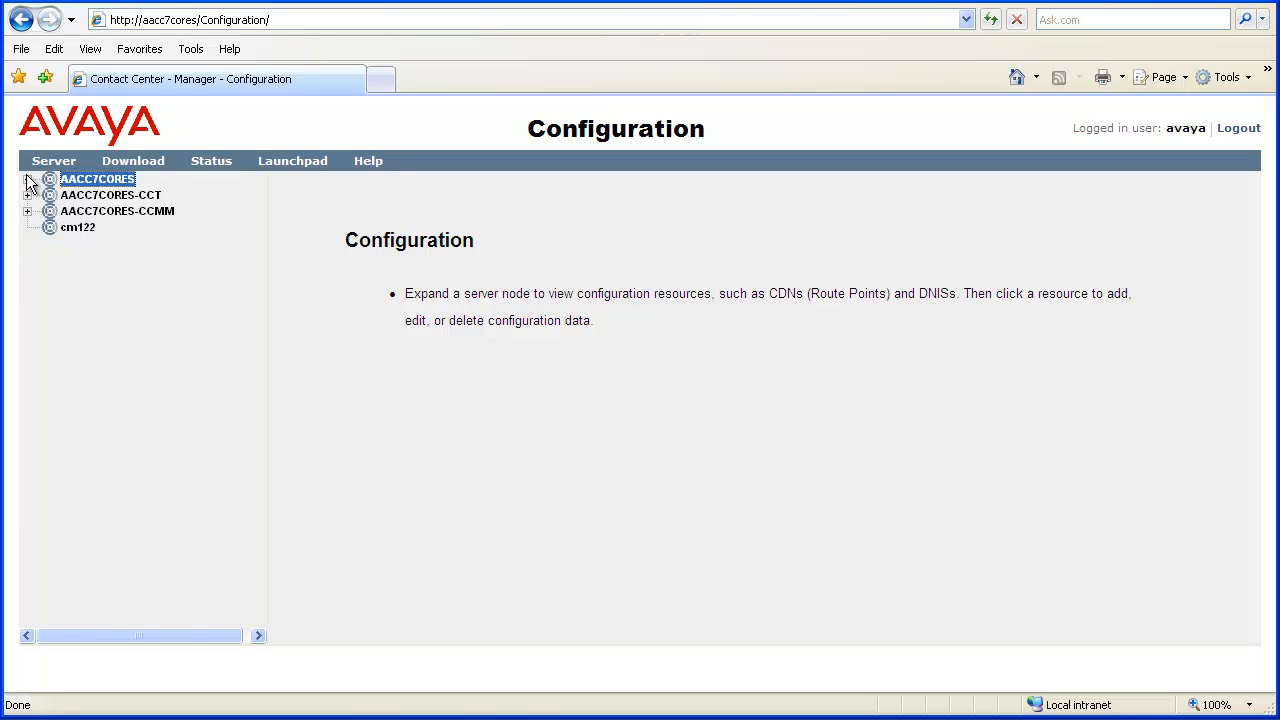
click(28, 178)
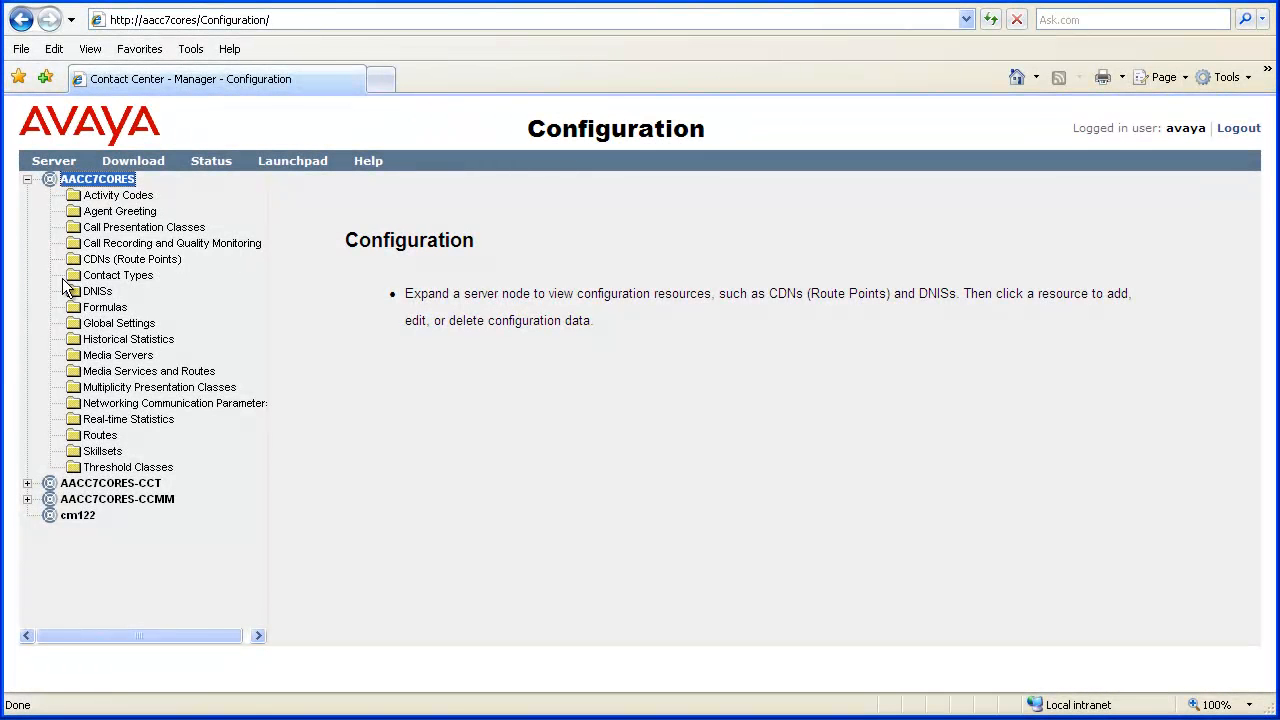
Load the CDNs (Route Points) grid for AACC7CORES
click(131, 259)
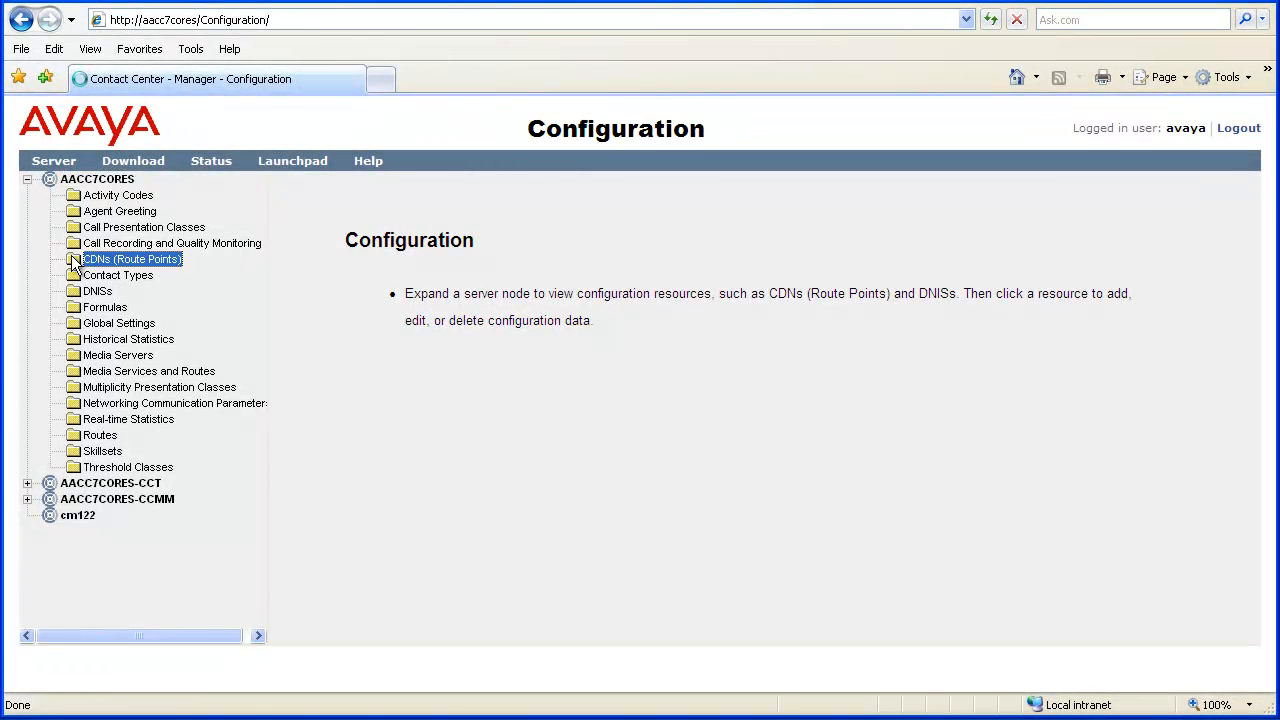
click(131, 259)
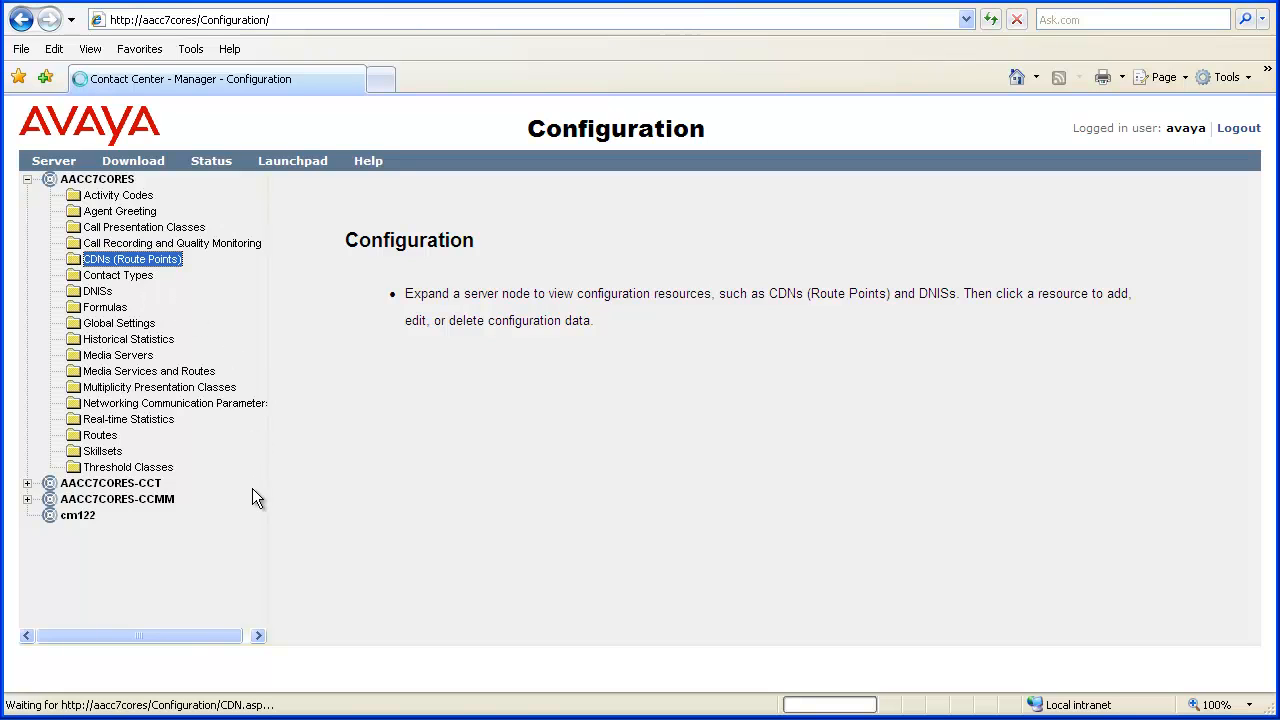
click(131, 259)
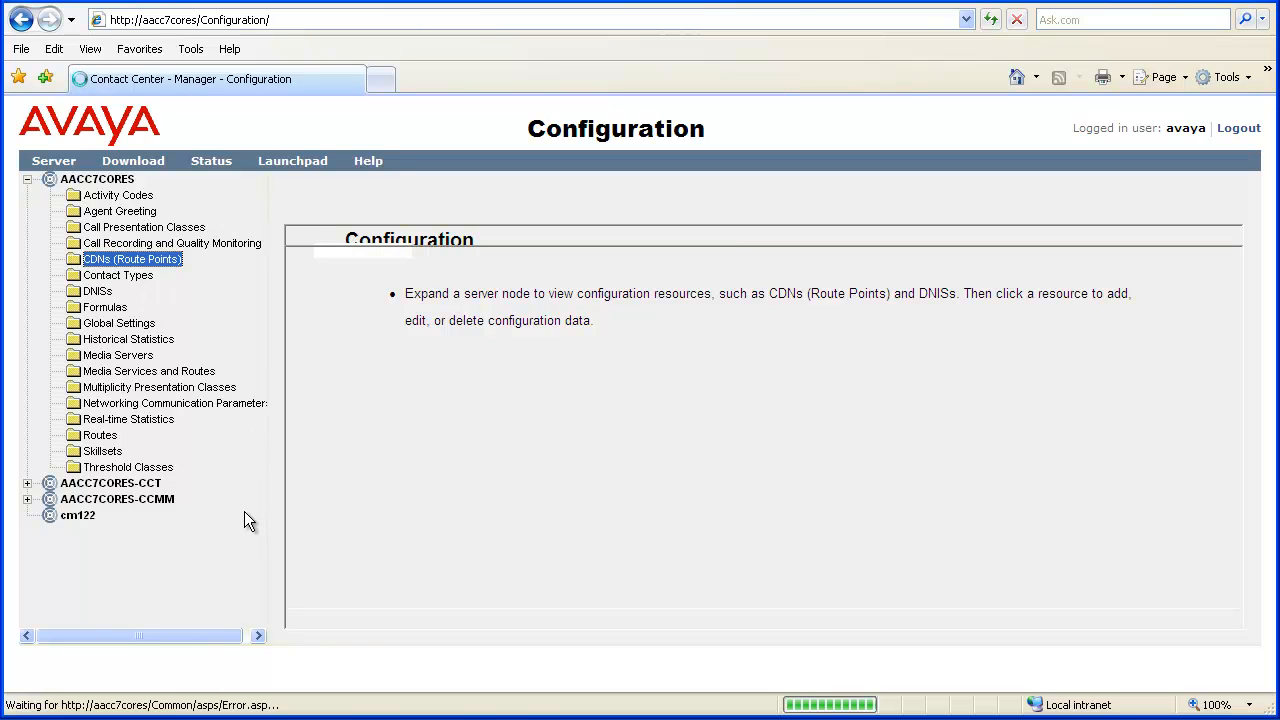
click(133, 259)
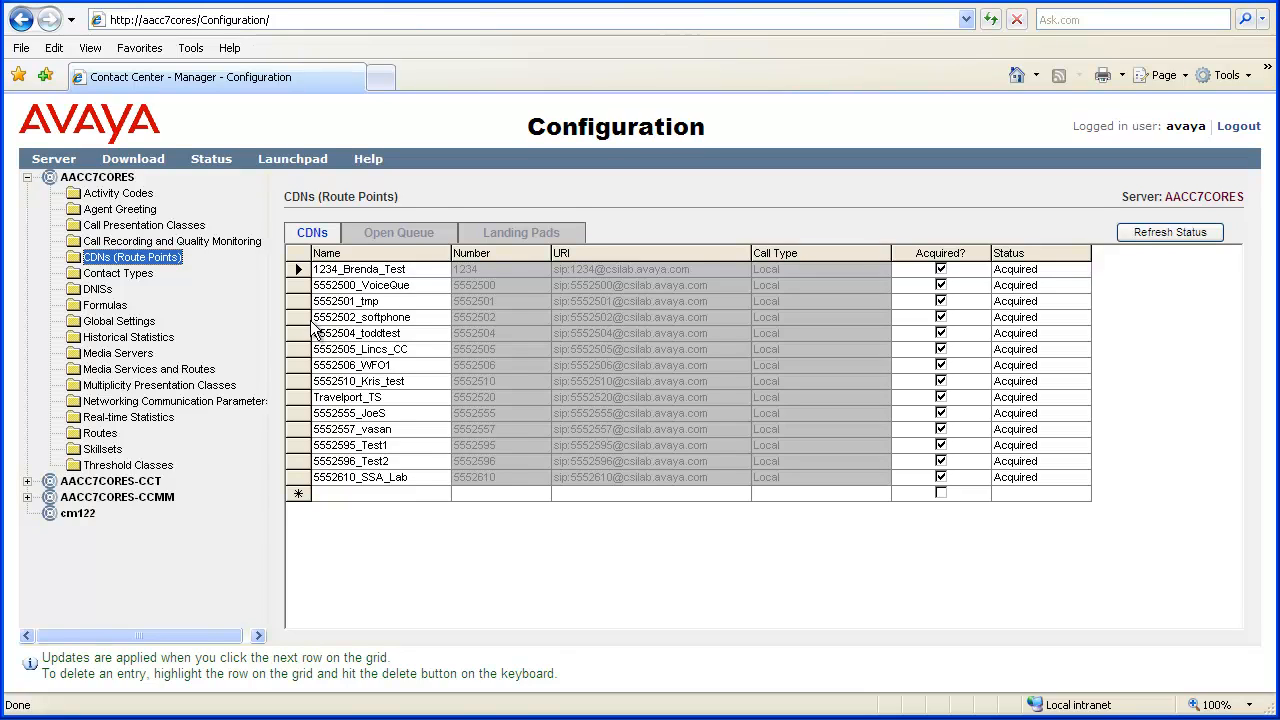
mouse_move(398, 232)
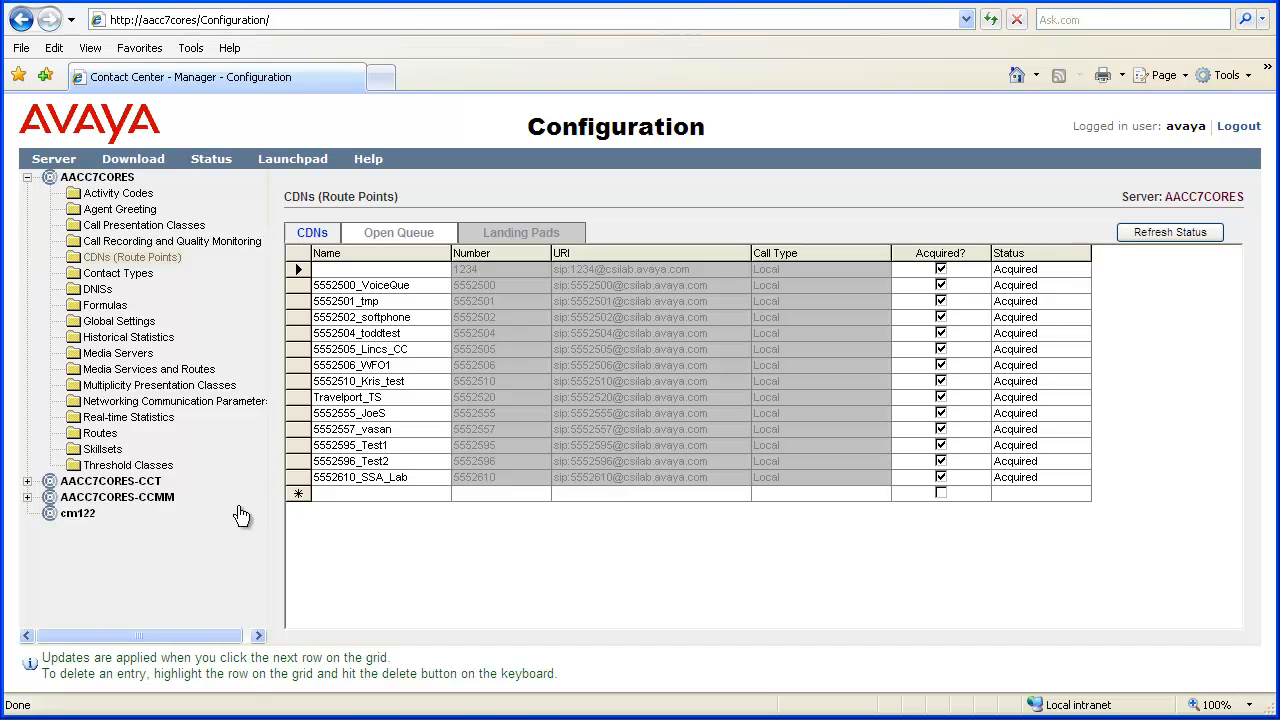
Switch to the Open Queue route points view
click(398, 232)
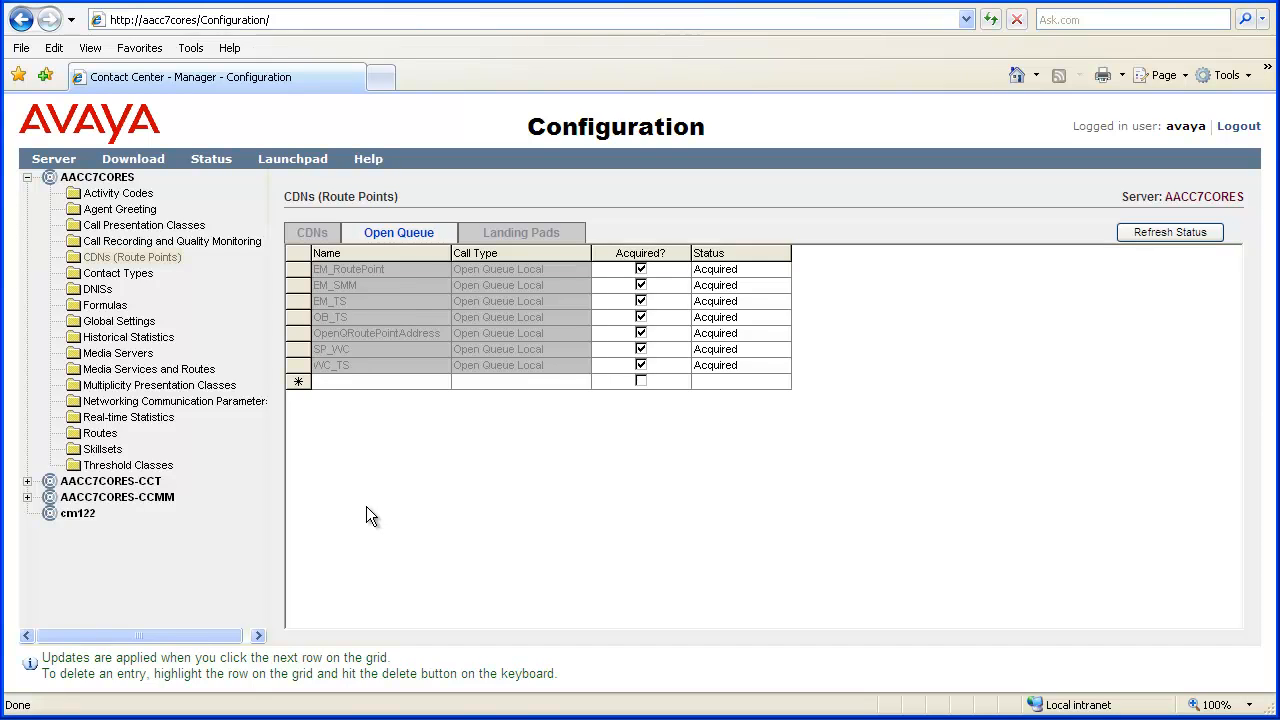
Enter a new Open Queue route point named EM_Test and begin editing its call type
text(EM_Tes)
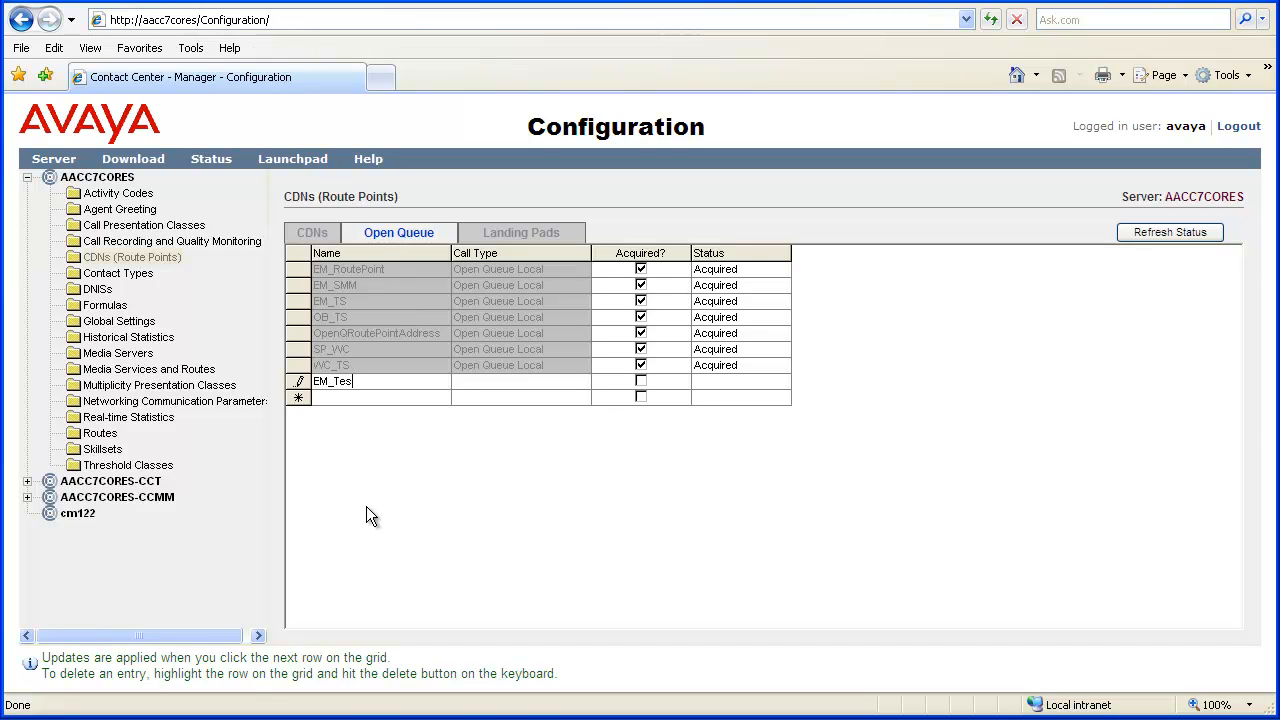
text(t)
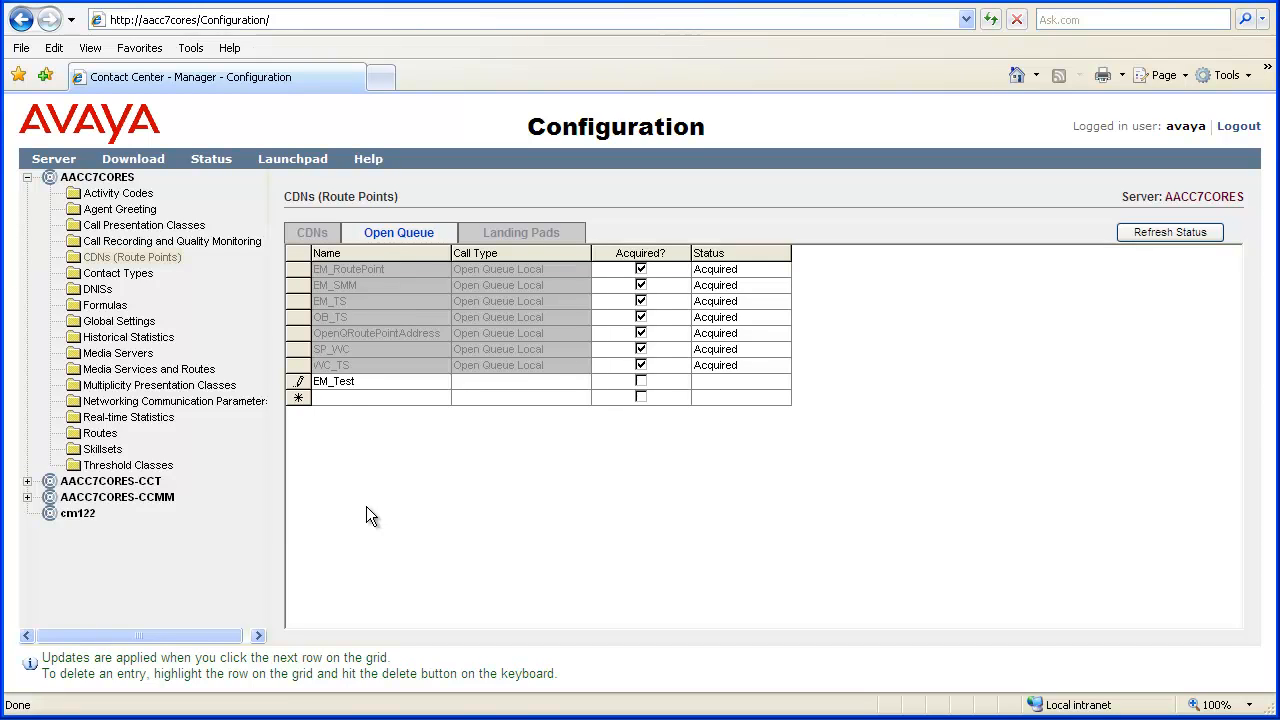
click(520, 381)
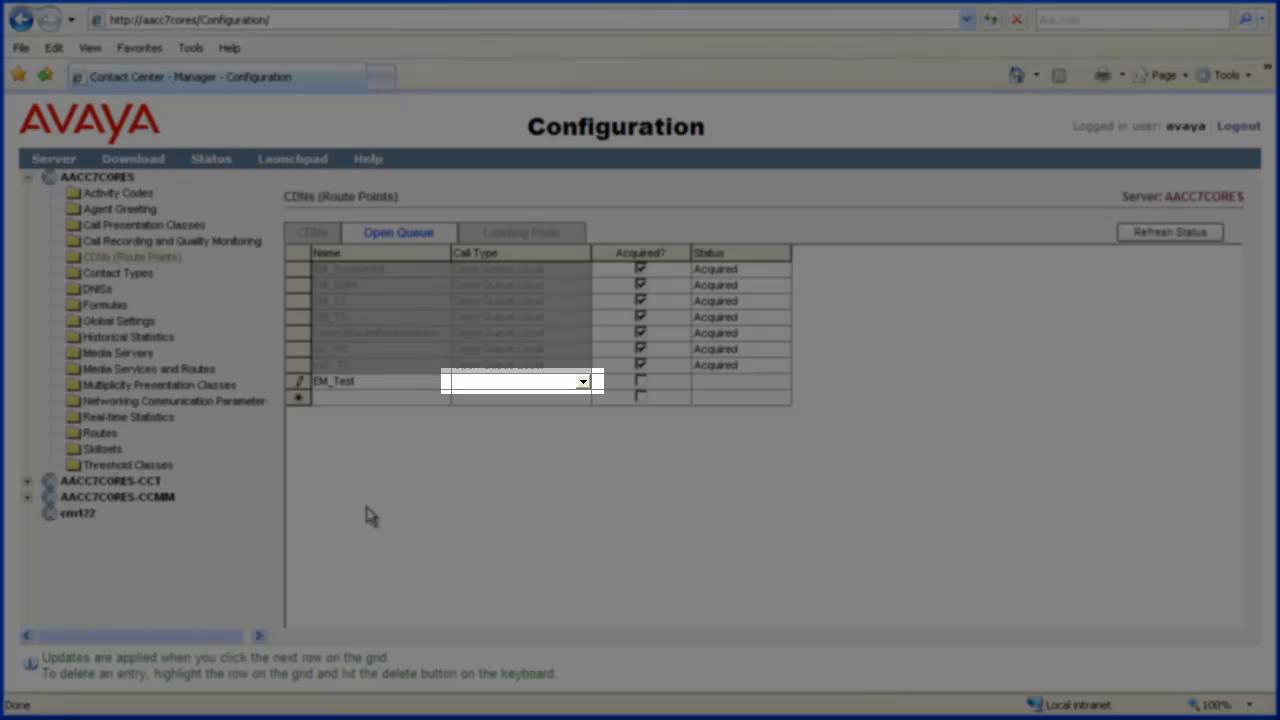
click(583, 381)
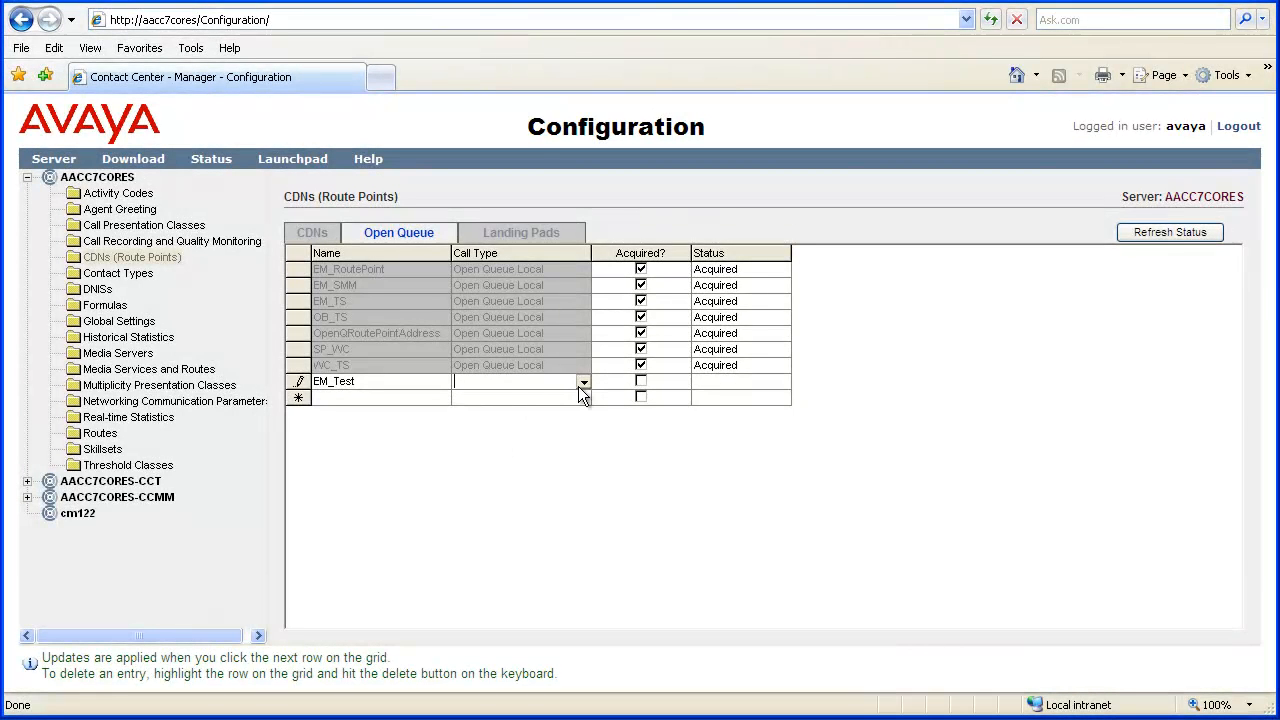
Choose Open Queue Local as EM_Test's call type
click(583, 381)
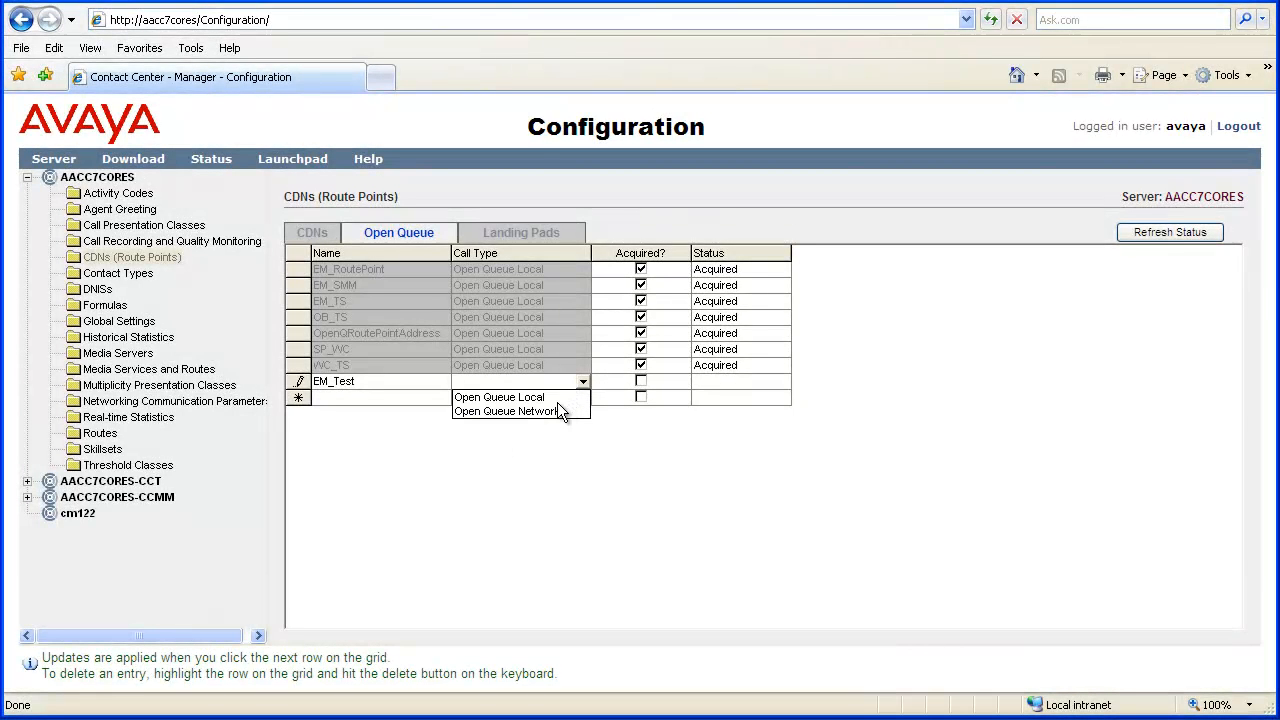
click(498, 397)
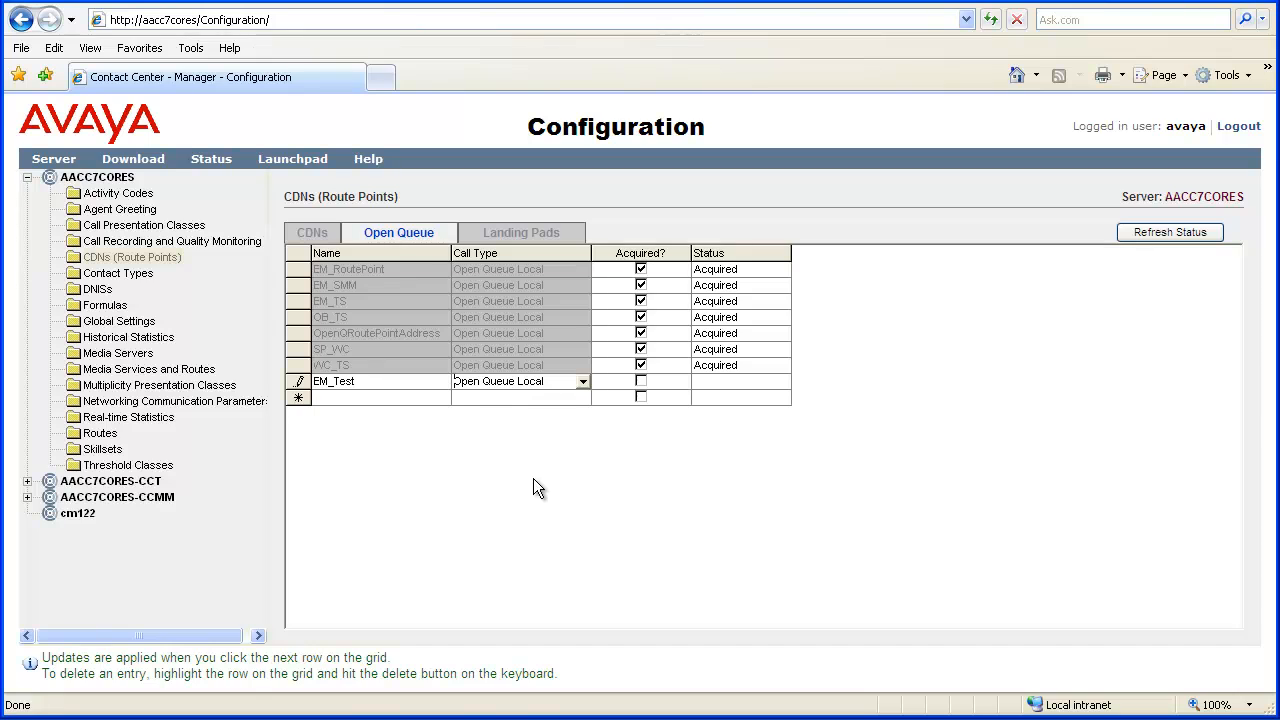
mouse_move(564, 442)
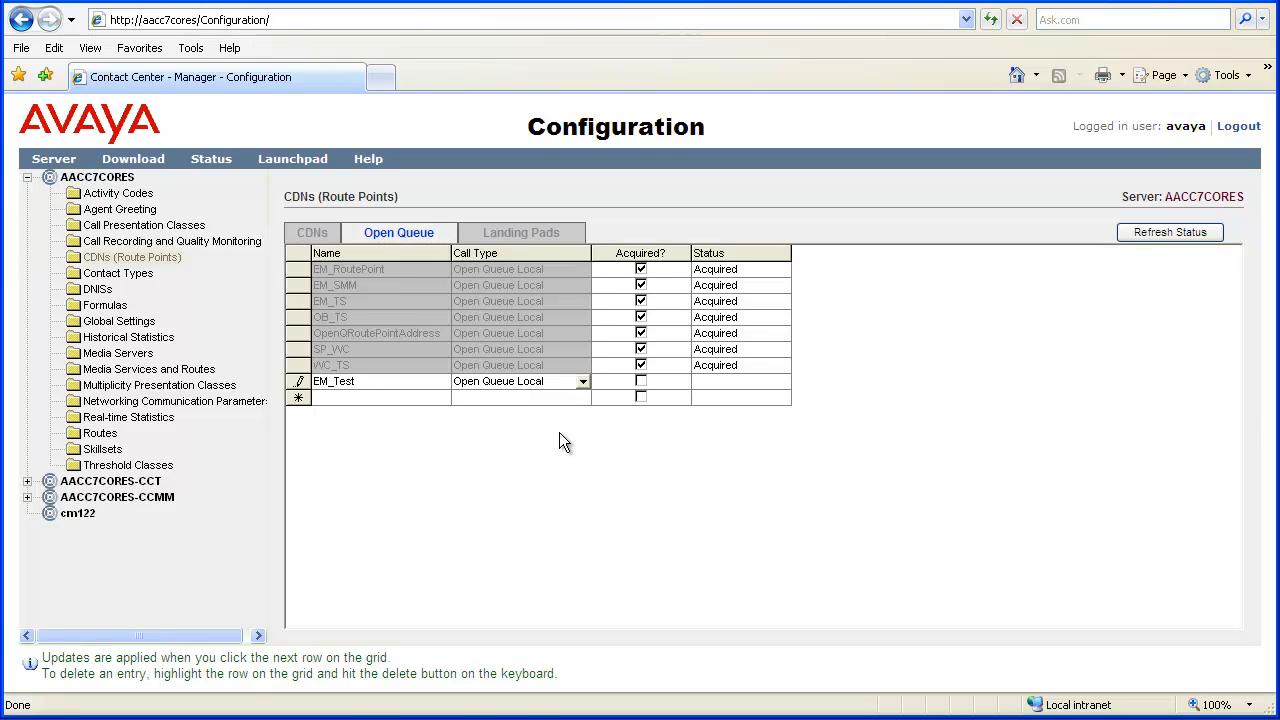
Tick the Acquired? checkbox for EM_Test
click(640, 381)
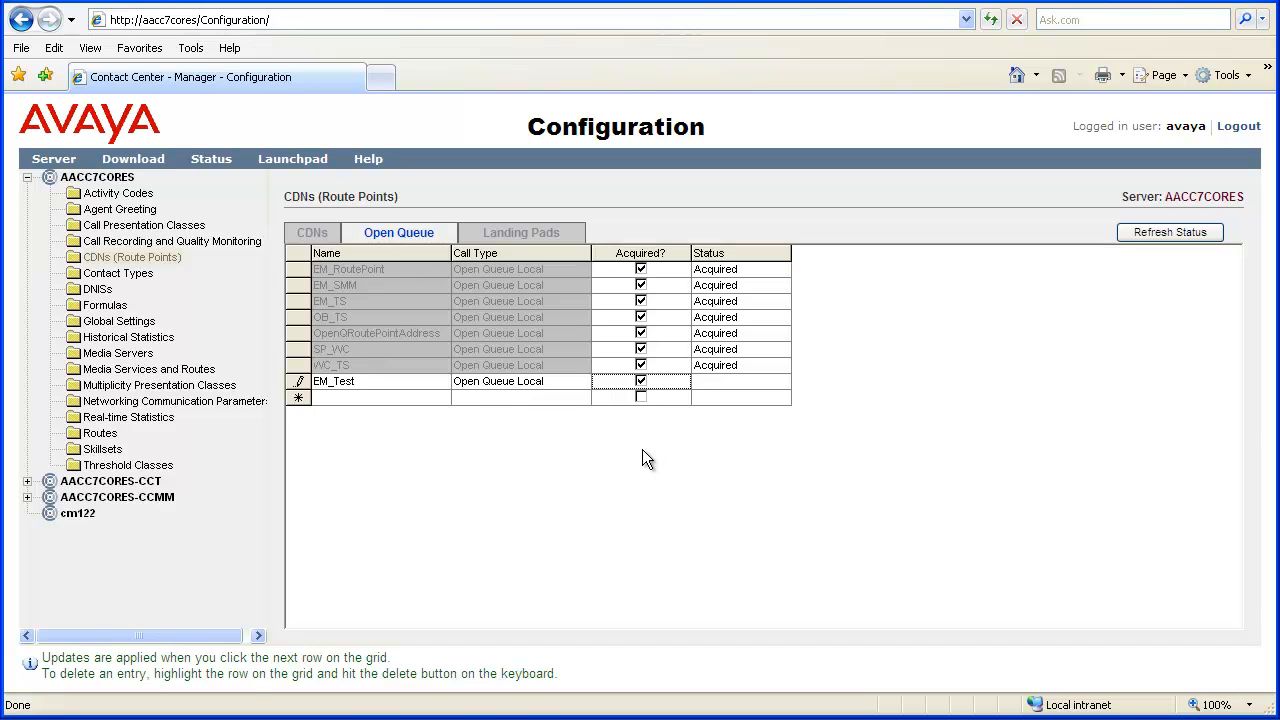
mouse_move(415, 410)
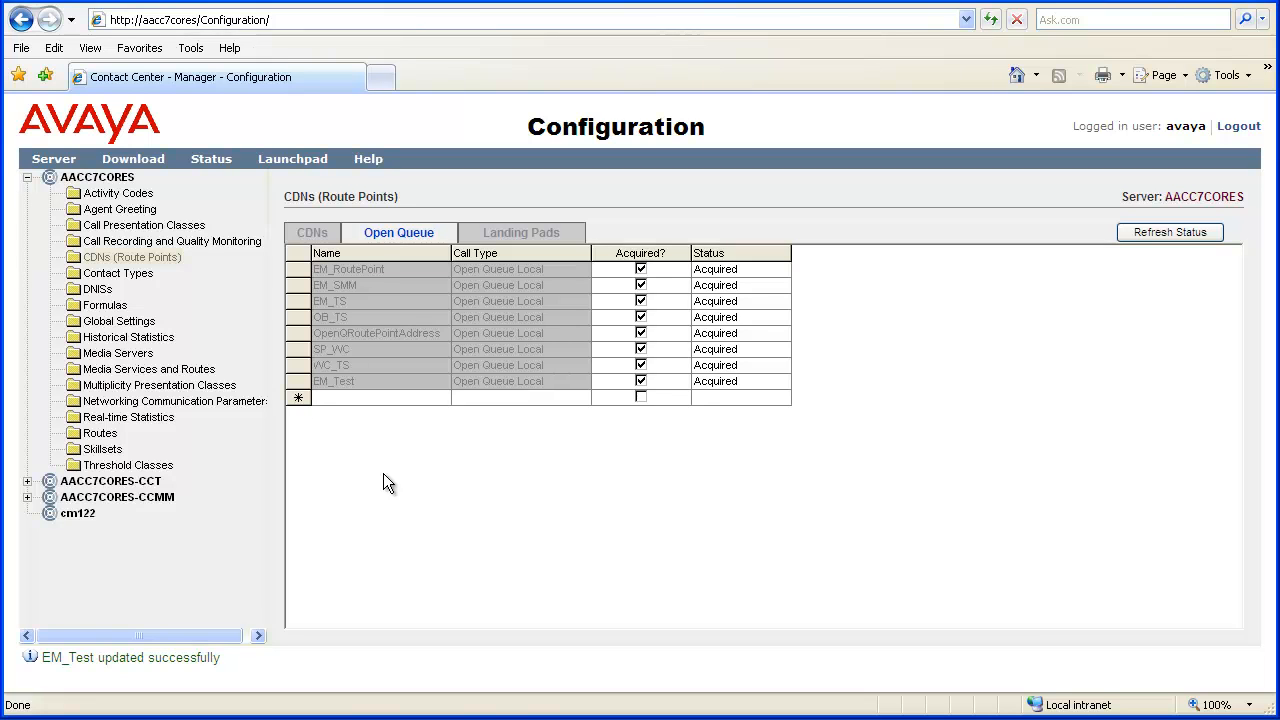
click(1169, 232)
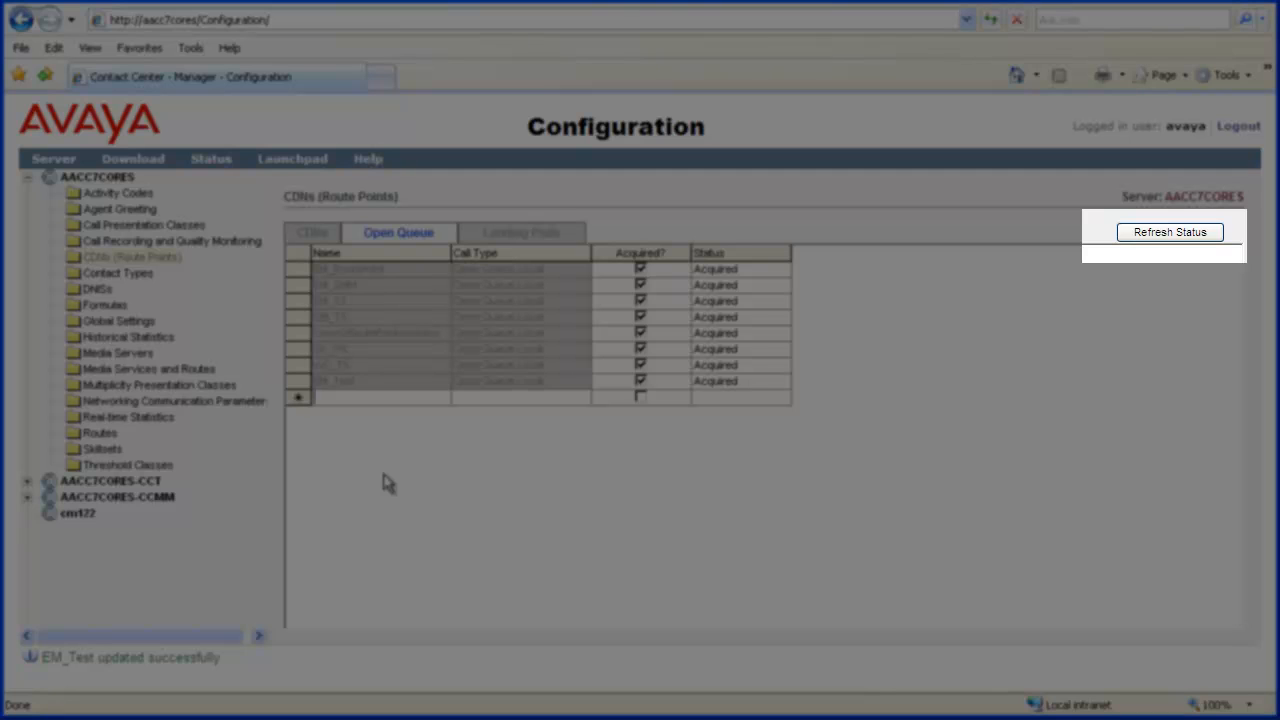
click(1169, 231)
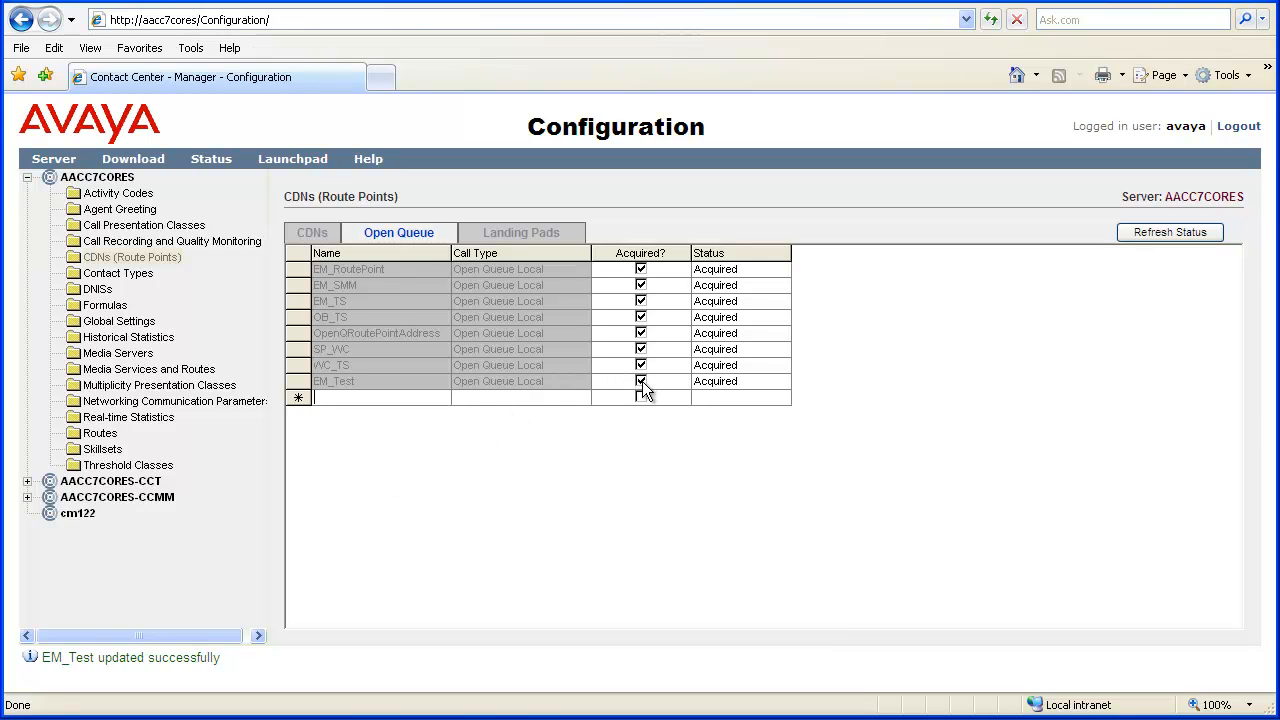
Untick Acquired? on the EM_Test row and apply the de-acquire change
click(640, 381)
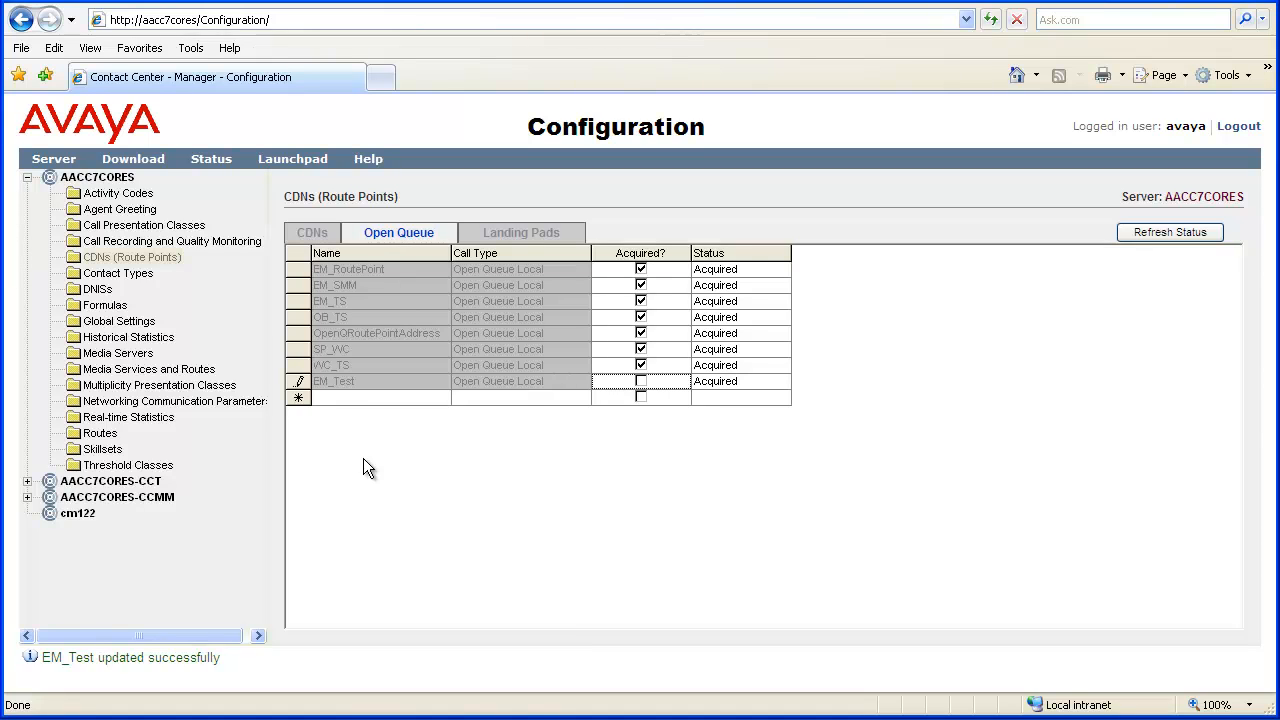
mouse_move(378, 408)
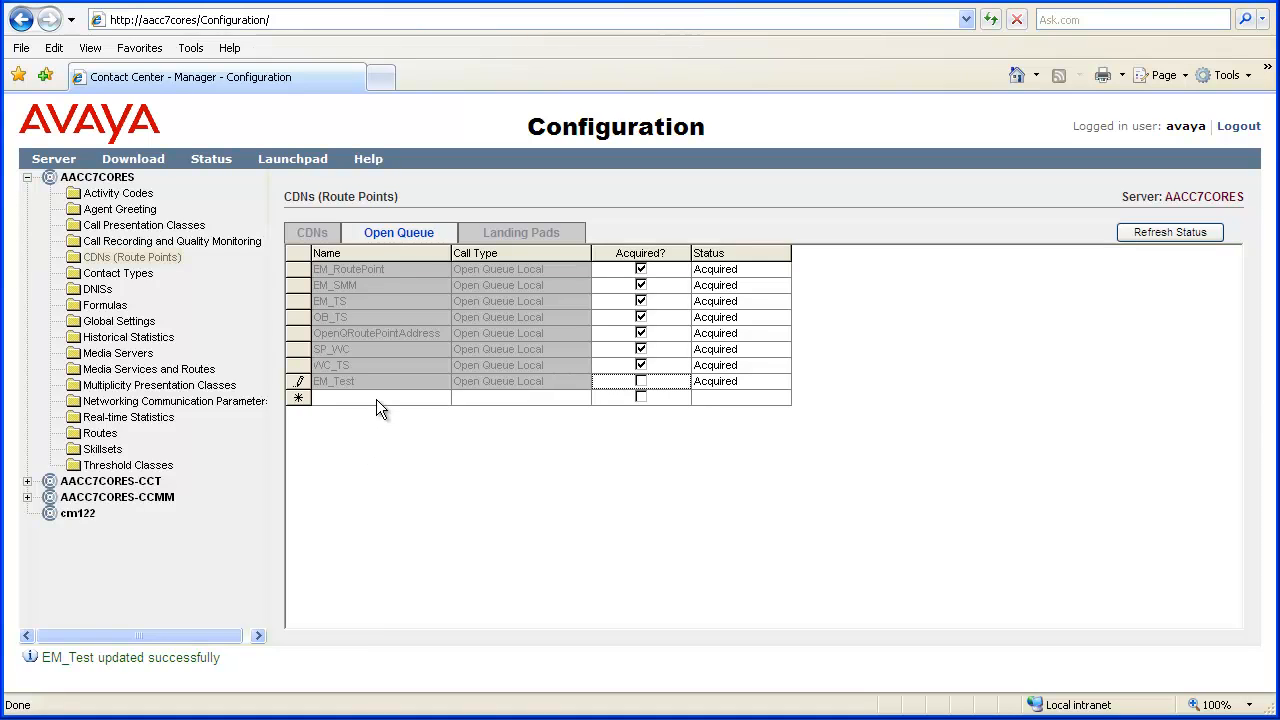
click(640, 381)
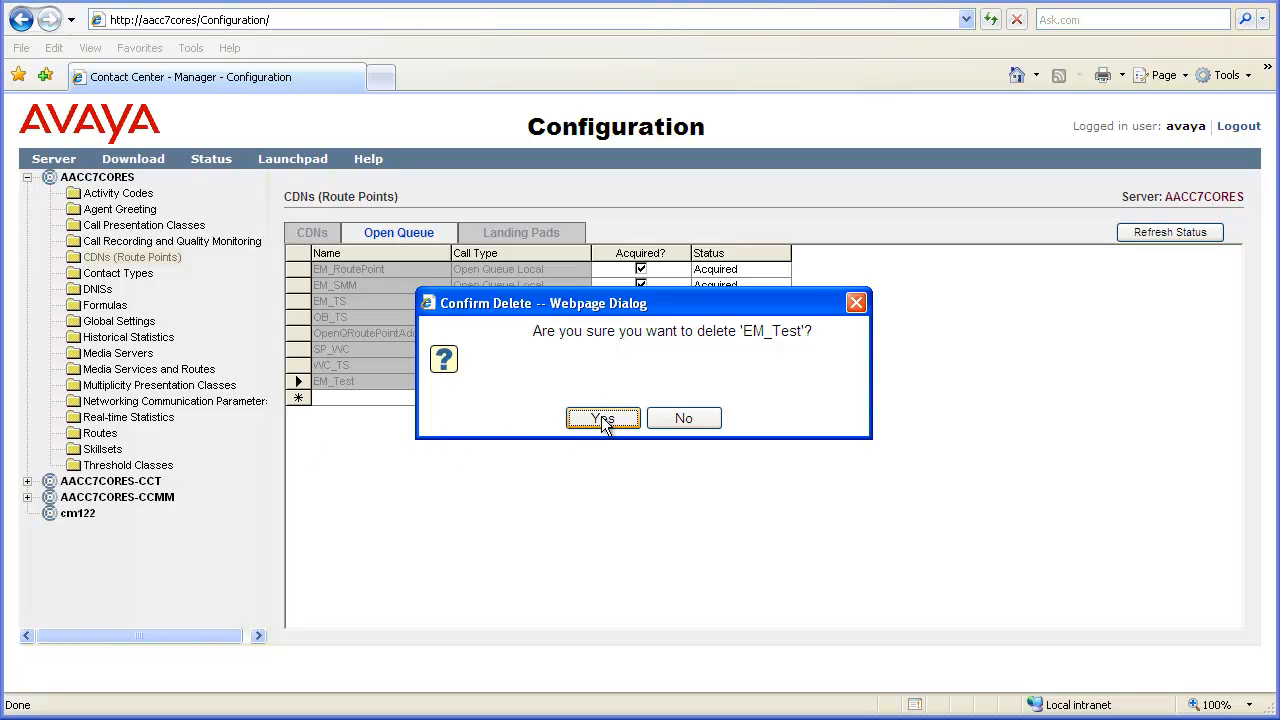
Confirm deletion of the EM_Test route point
click(602, 417)
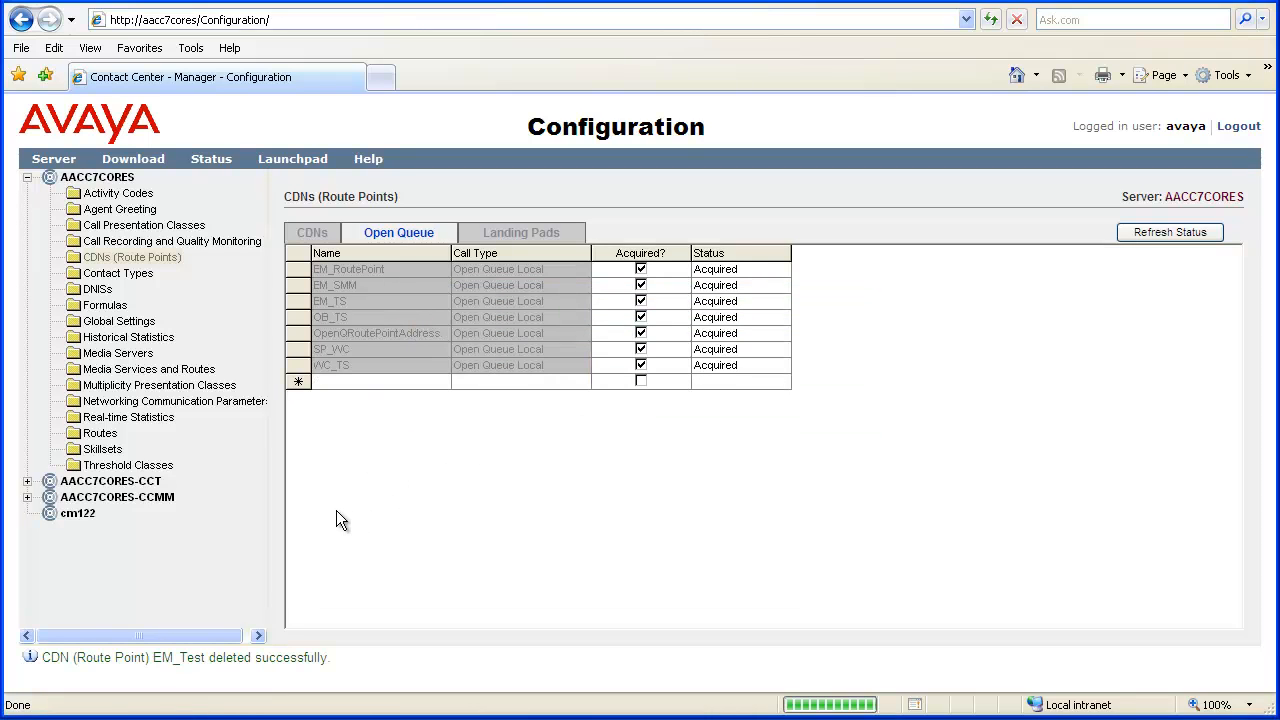